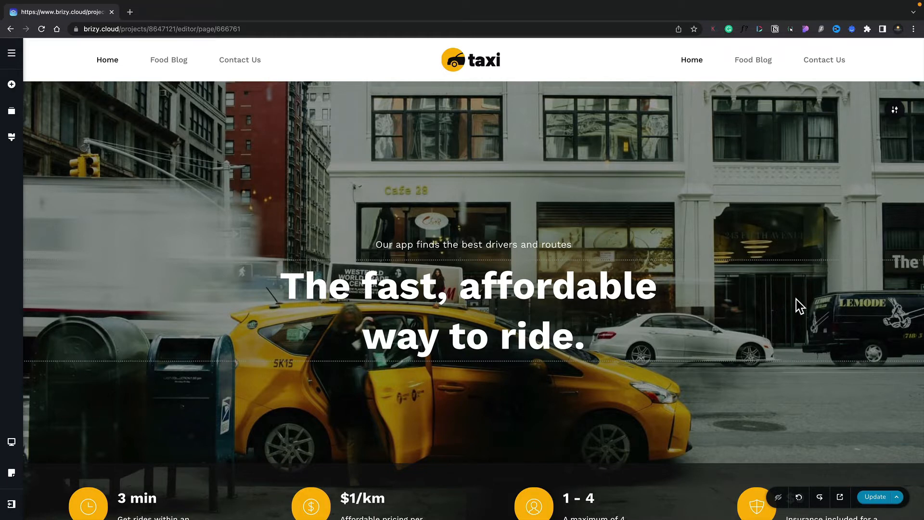
Step: Scroll down to the Best Prices, Fastest times and Secure App feature columns
scroll("down", 3)
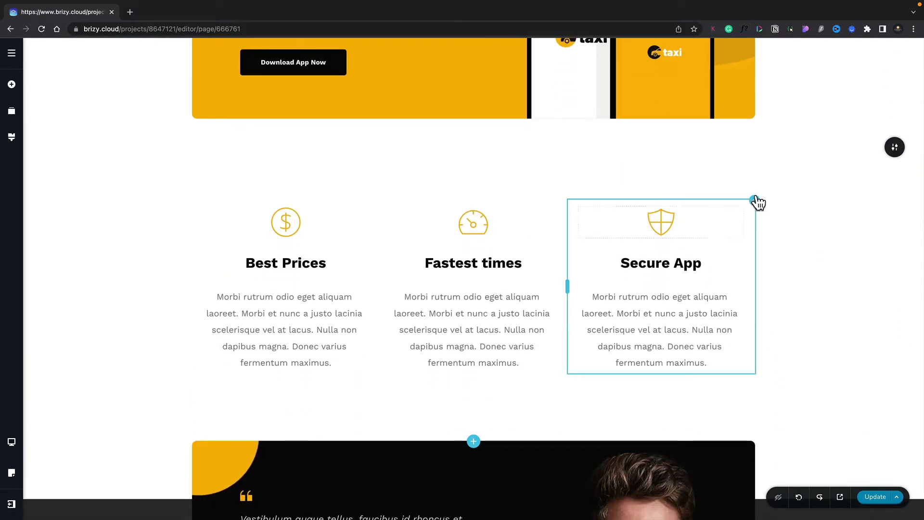
Step: Select the Secure App column and open the help menu at the sidebar bottom
left_click(755, 199)
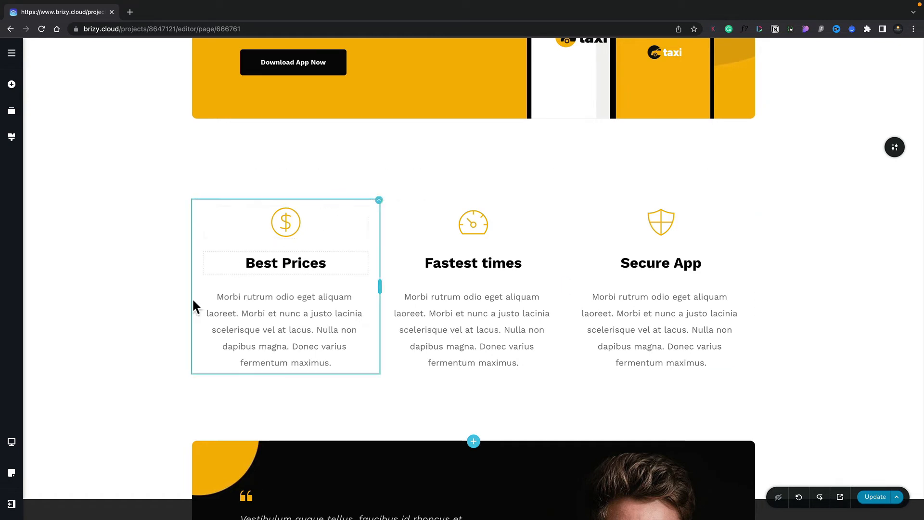
left_click(11, 505)
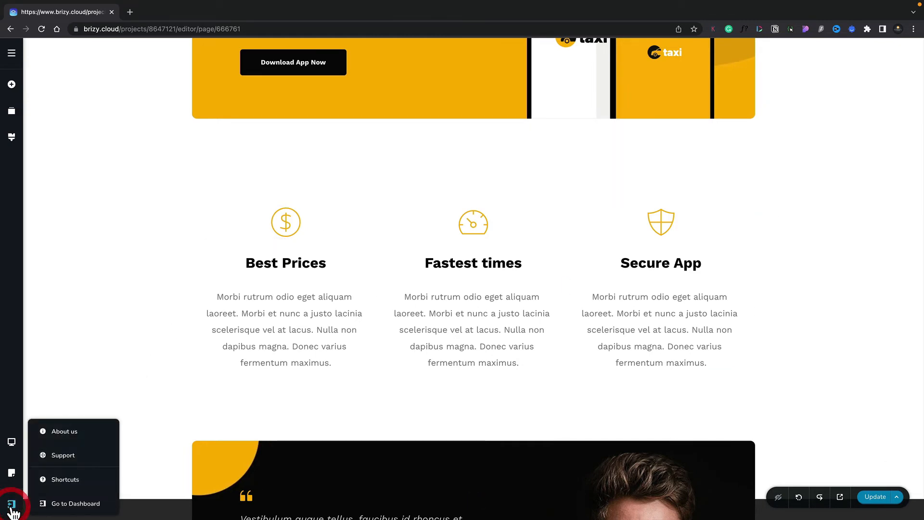
left_click(65, 479)
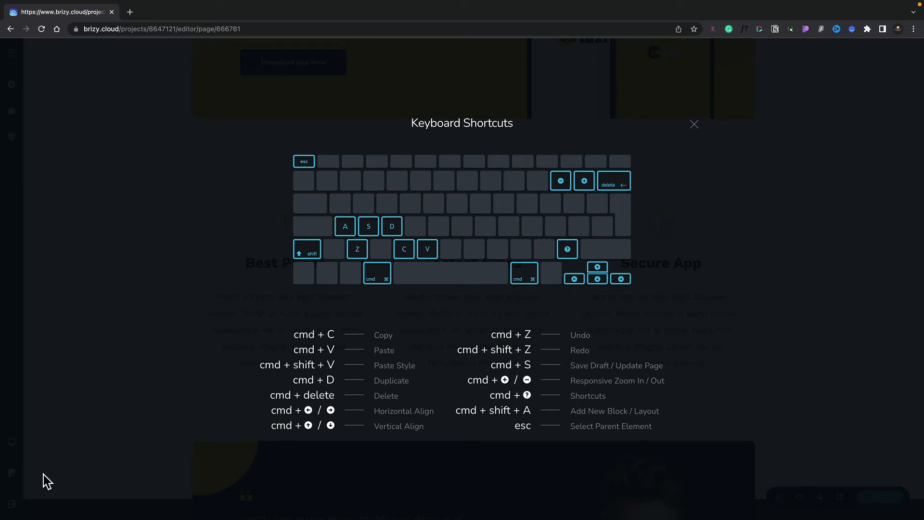
left_click(695, 124)
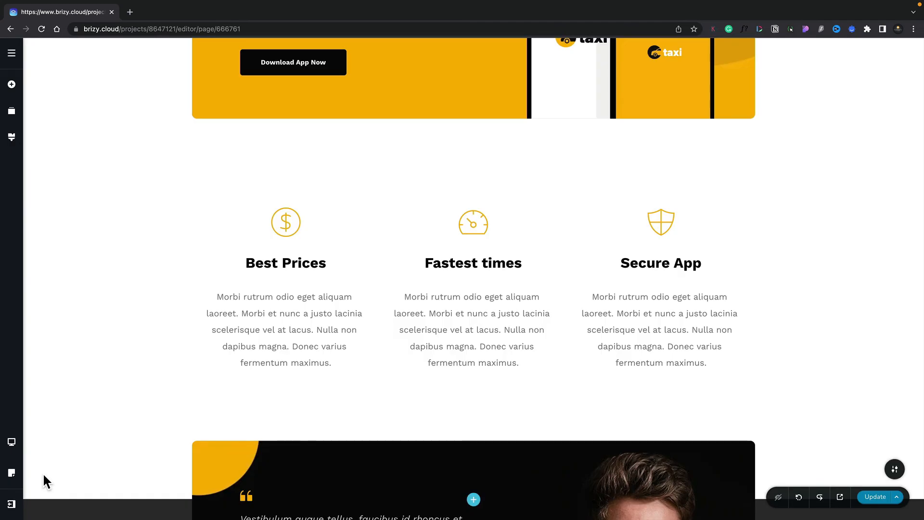